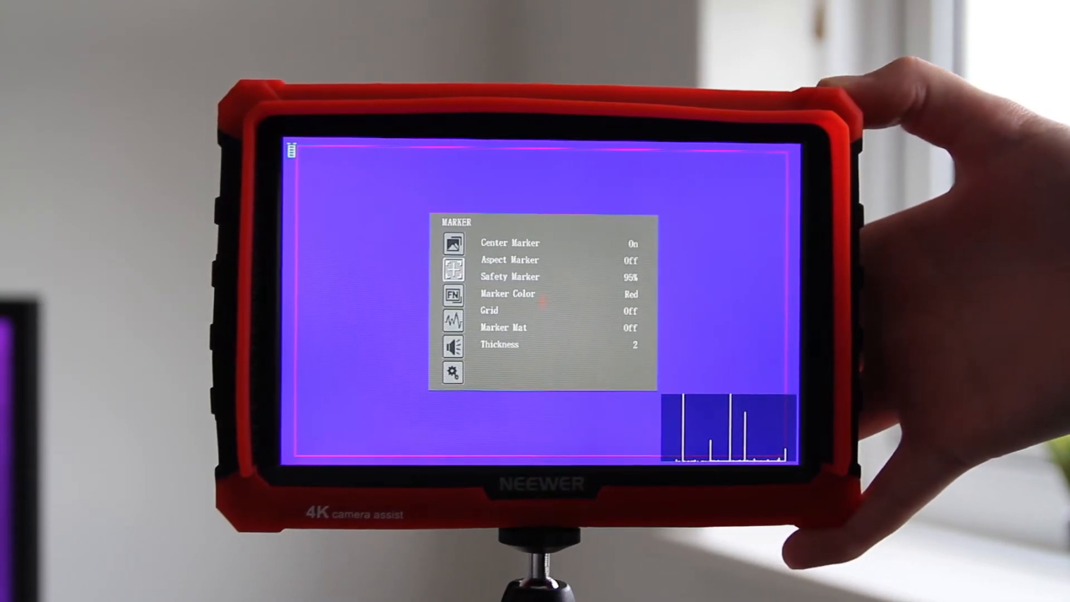
click(453, 322)
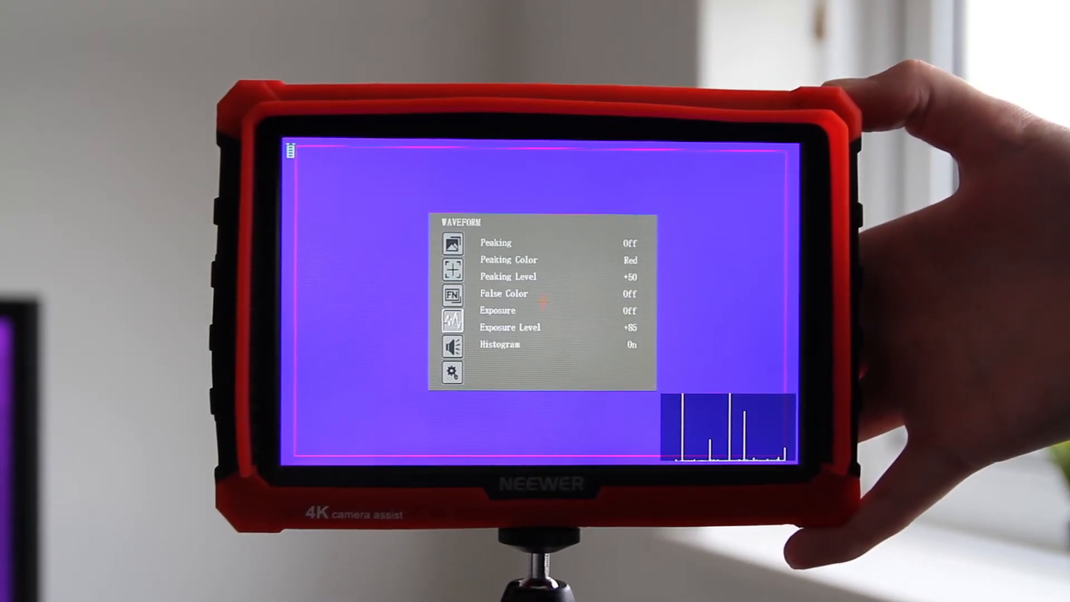